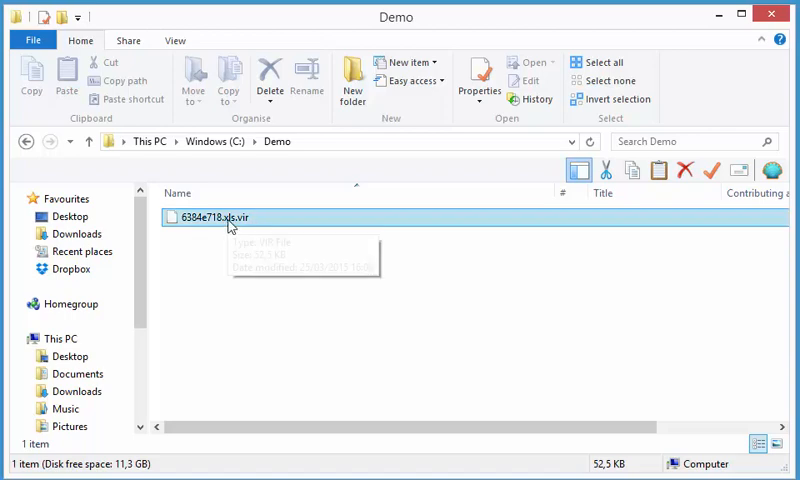
Select 6384e718.xls.vir in the Demo folder and send it to SendtoCLI.
left_click(215, 217)
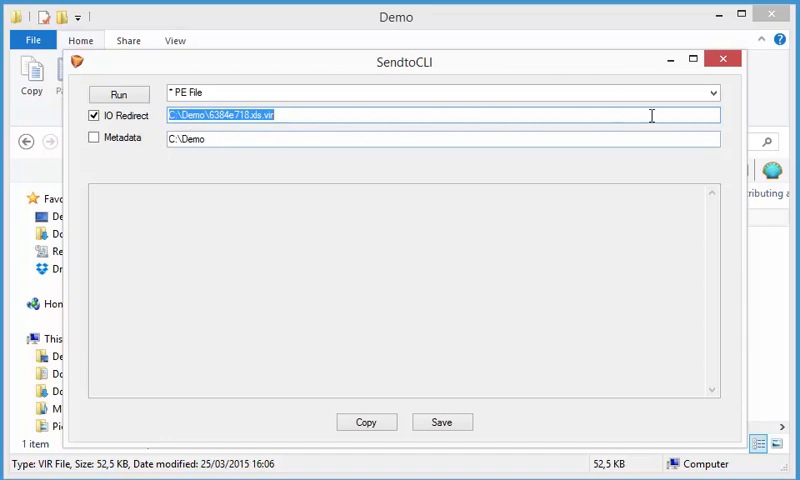
Run python oledump.py on the spreadsheet, then select the Ole10Native stream name.
left_click(713, 92)
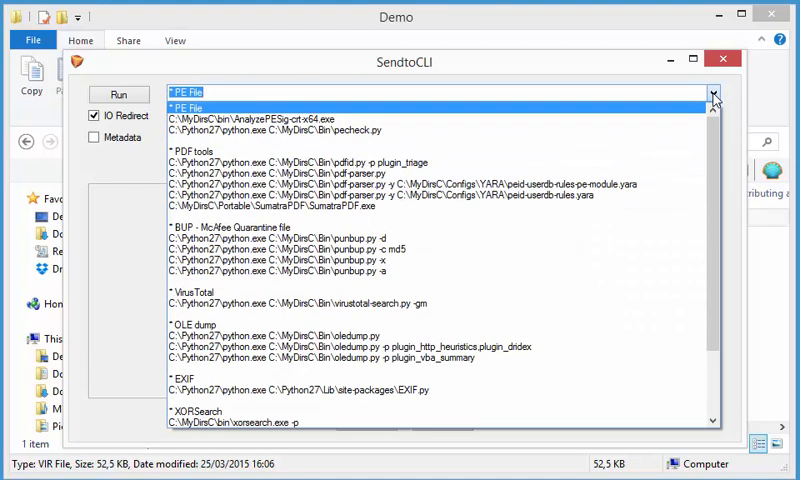
left_click(350, 347)
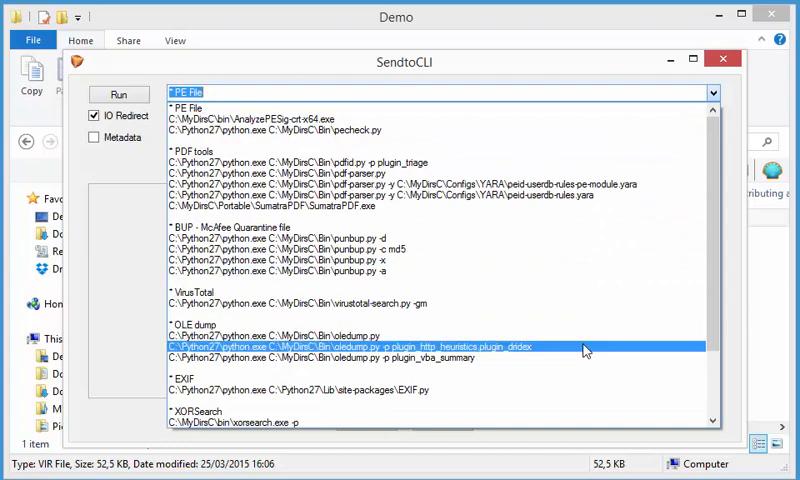
left_click(268, 347)
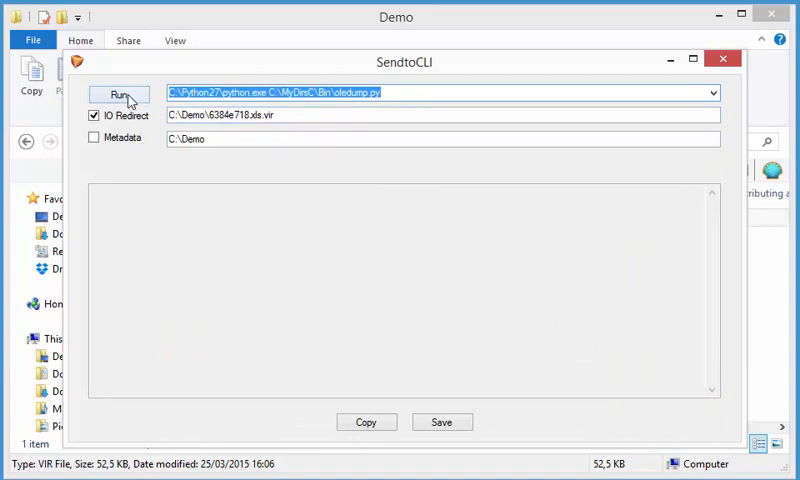
left_click(118, 93)
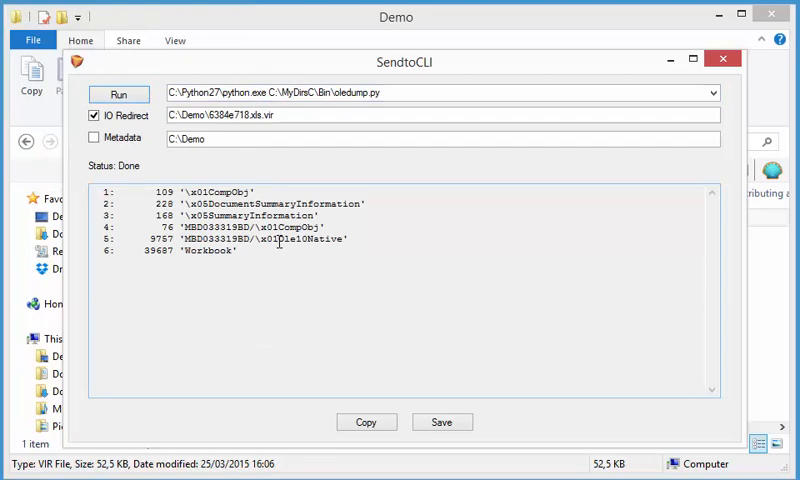
double_click(314, 240)
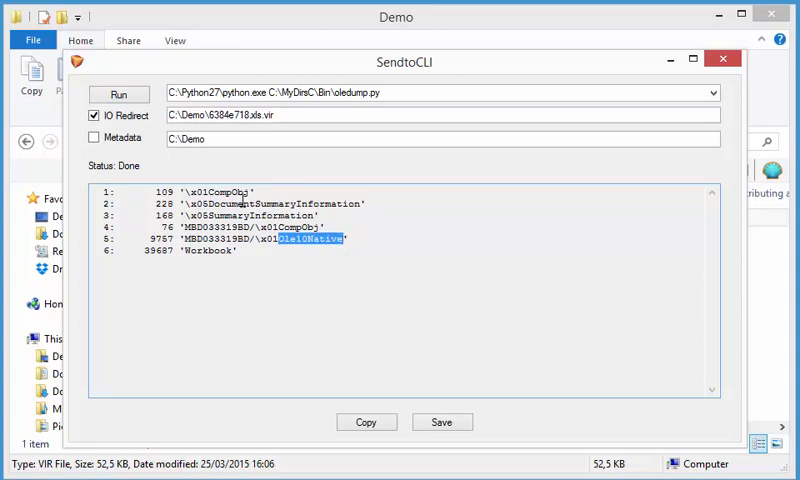
mouse_move(223, 304)
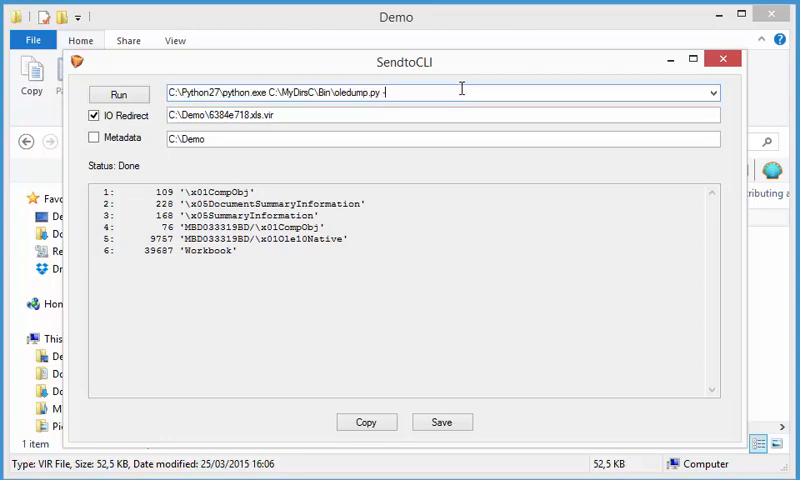
Dump stream 5 with -s 5, then add -i to show embedded-object info.
type("s 5")
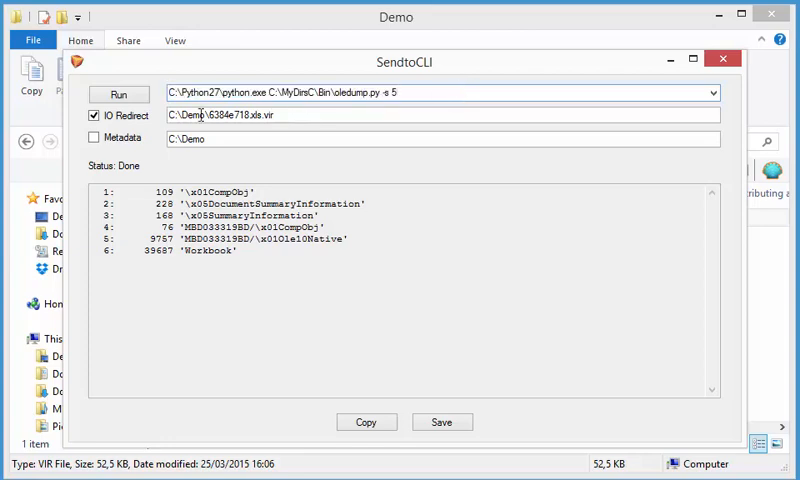
left_click(118, 93)
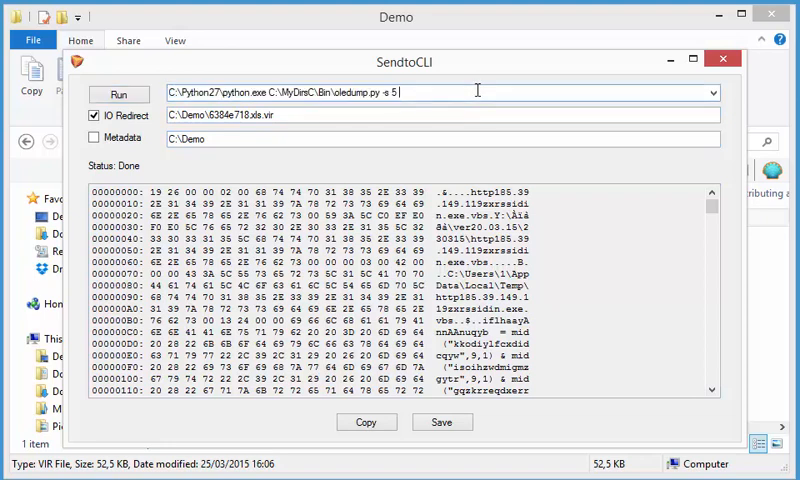
type("4")
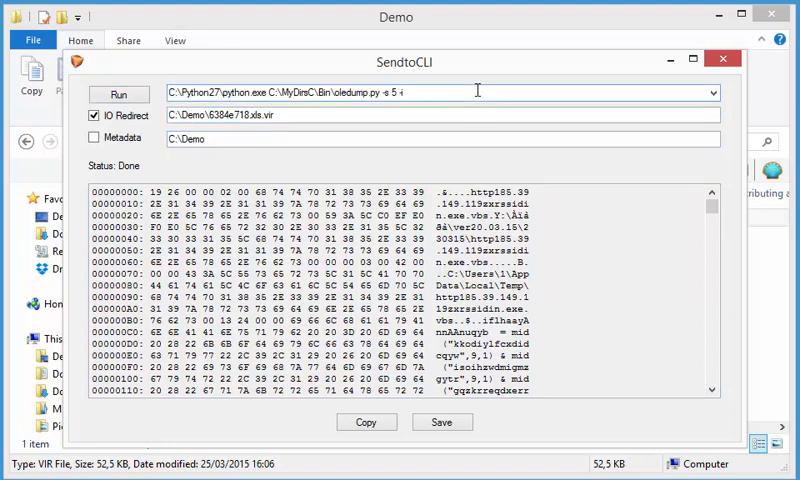
left_click(119, 93)
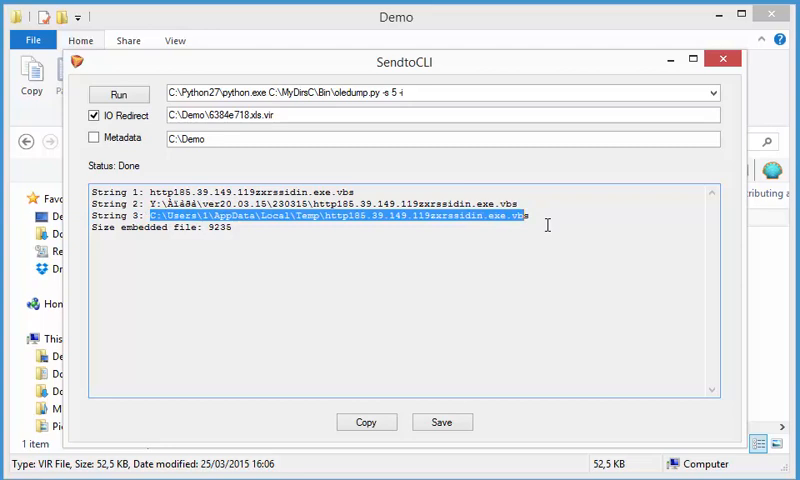
mouse_move(223, 227)
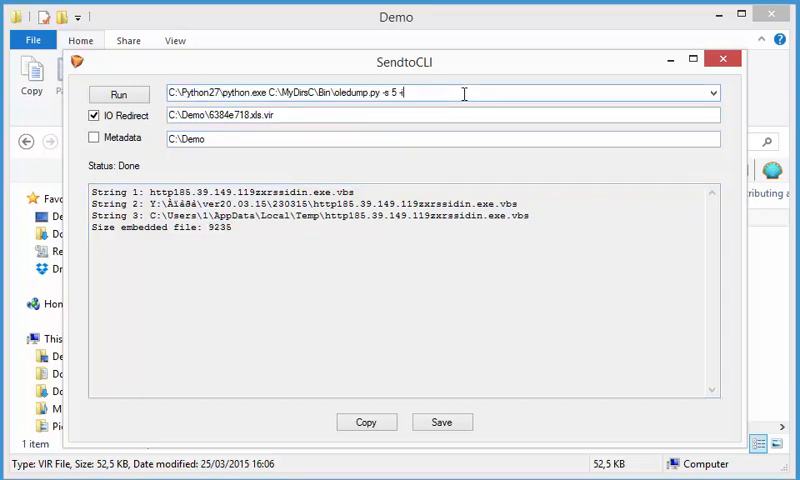
Run oledump with -e on stream 5 to extract the embedded VBS file.
type("e")
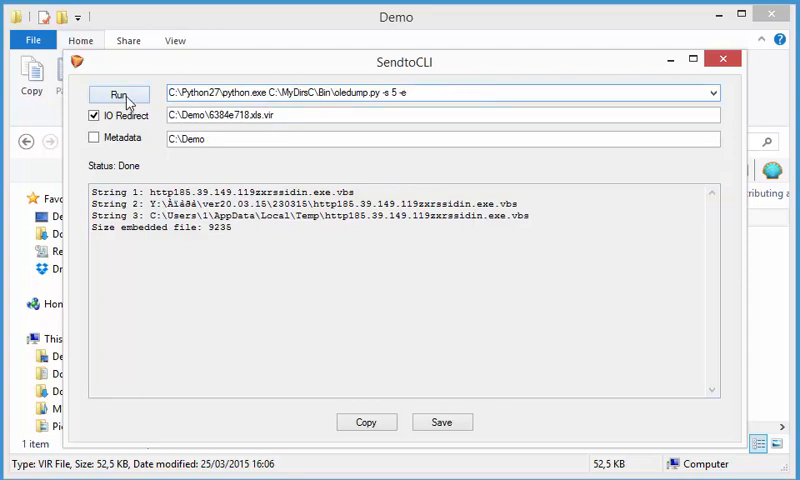
left_click(118, 93)
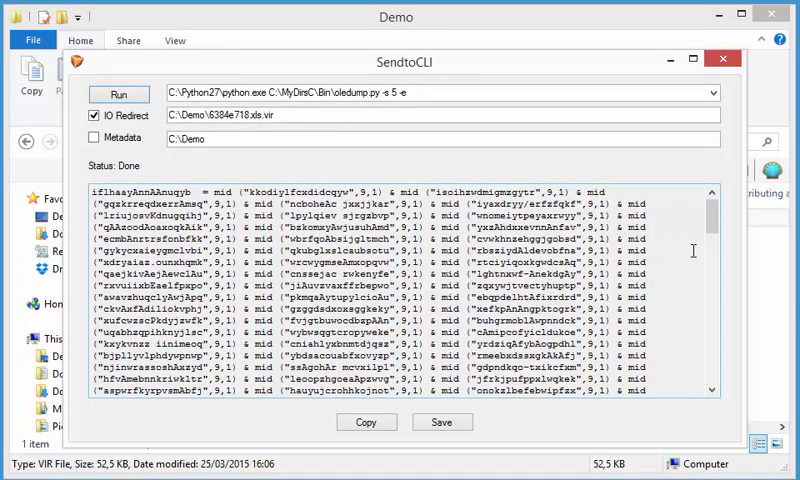
scroll("down", 3)
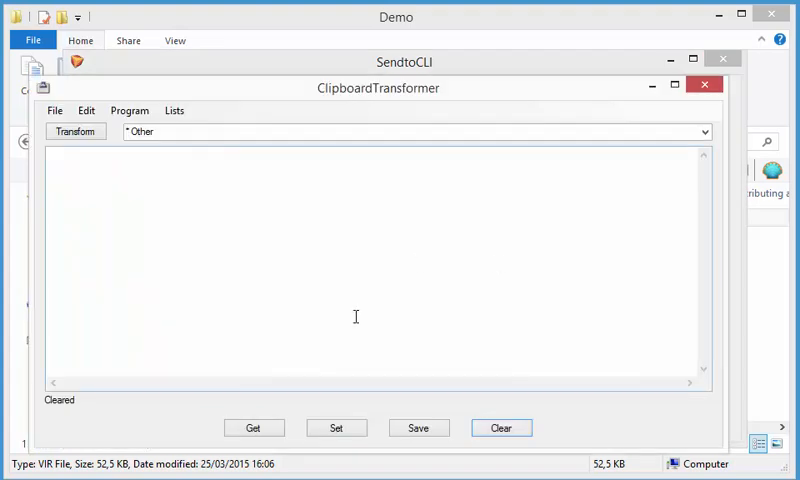
mouse_move(614, 351)
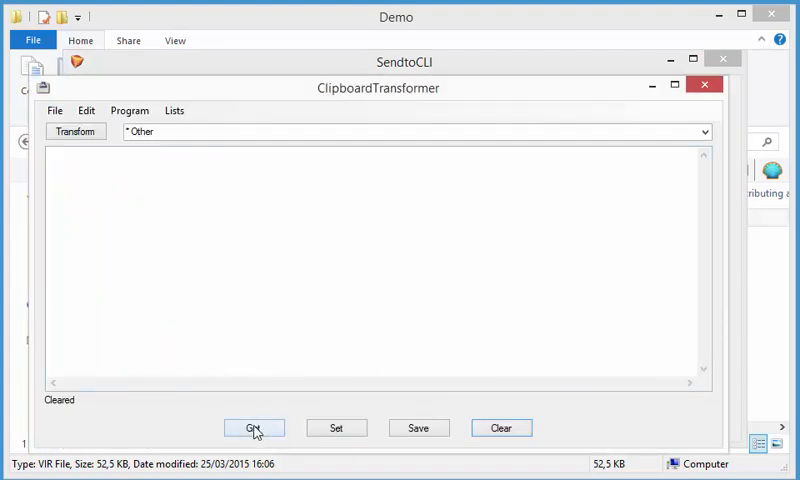
Get the 9235-character script from the clipboard and select part of the mid() code.
left_click(254, 427)
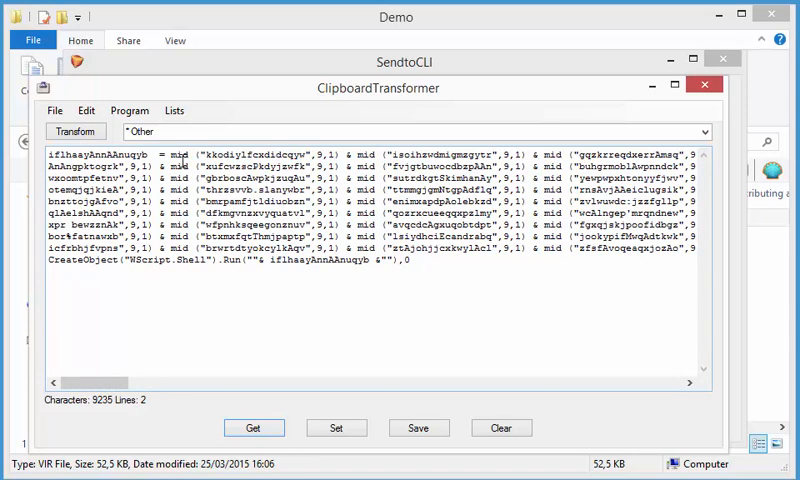
double_click(175, 155)
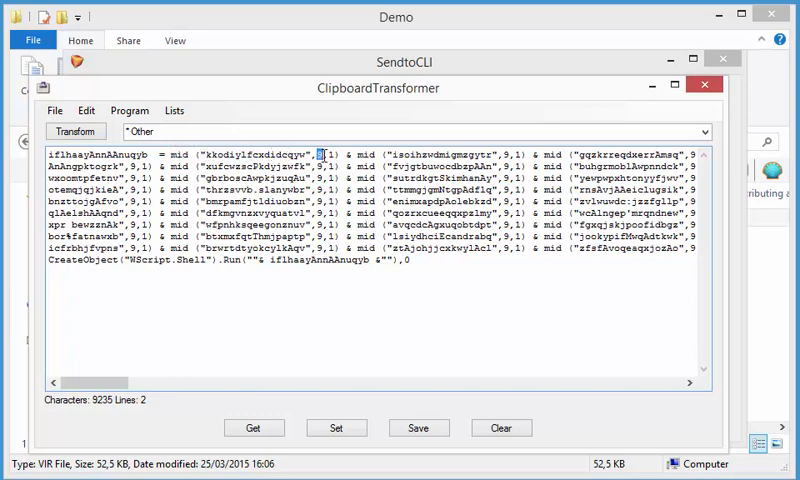
mouse_move(399, 382)
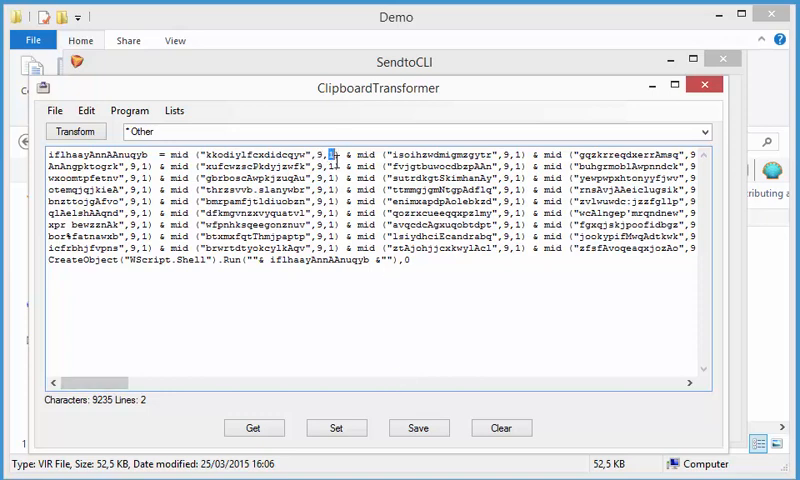
mouse_move(360, 263)
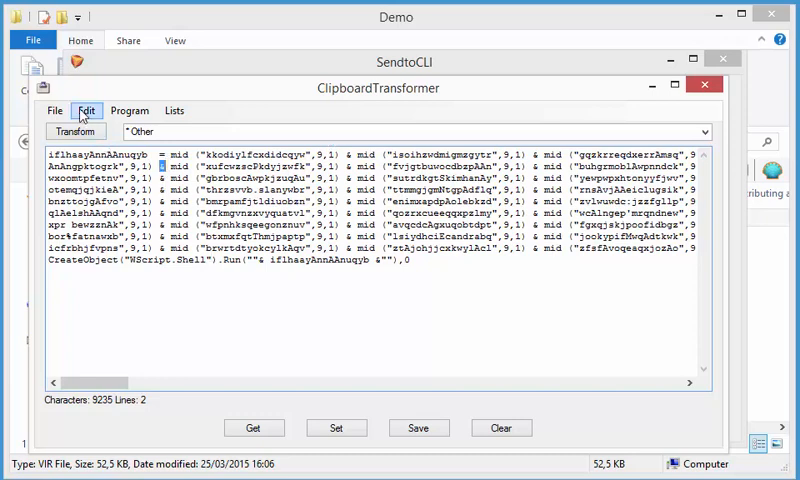
Split the script on the & separator, then scroll through the resulting lines.
left_click(87, 110)
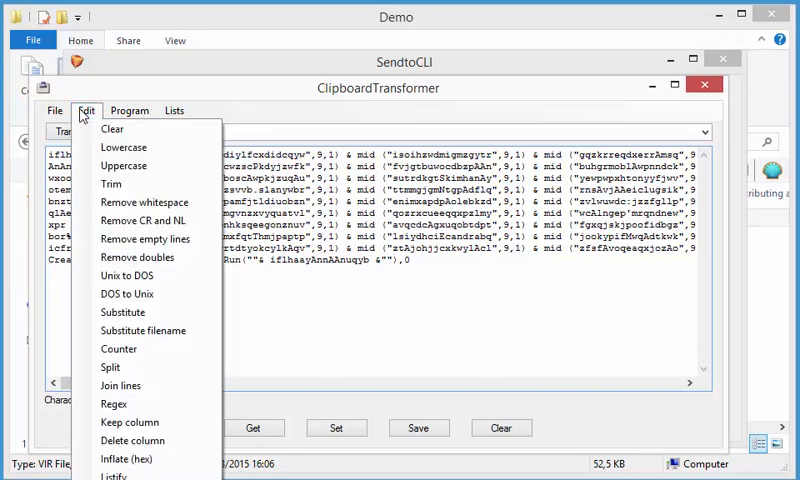
mouse_move(110, 367)
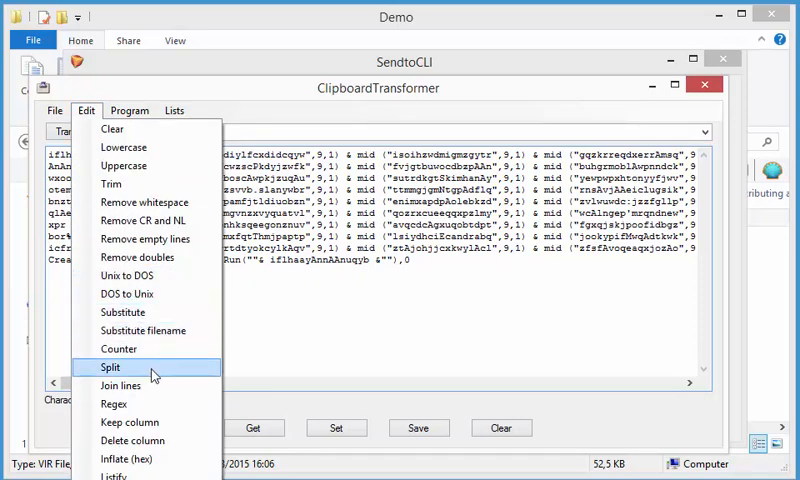
left_click(110, 367)
type("&")
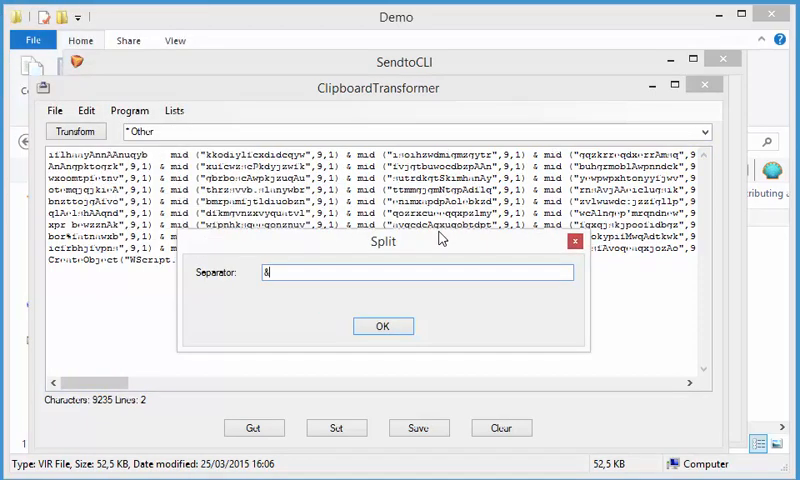
left_click(383, 326)
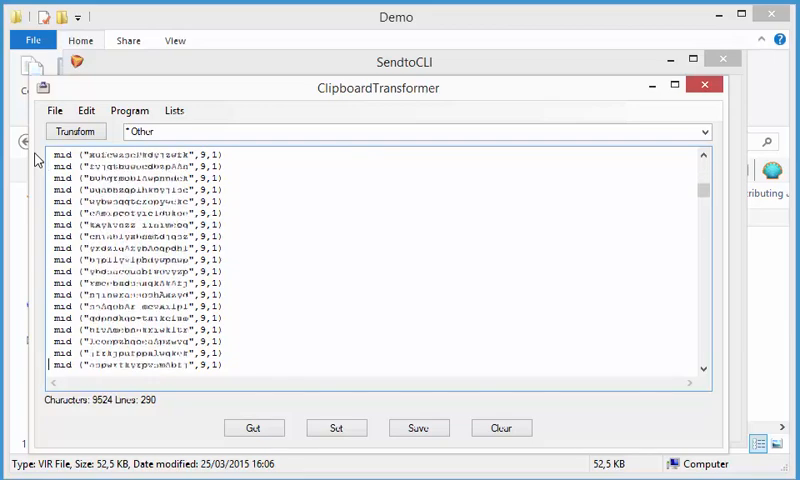
left_click(74, 131)
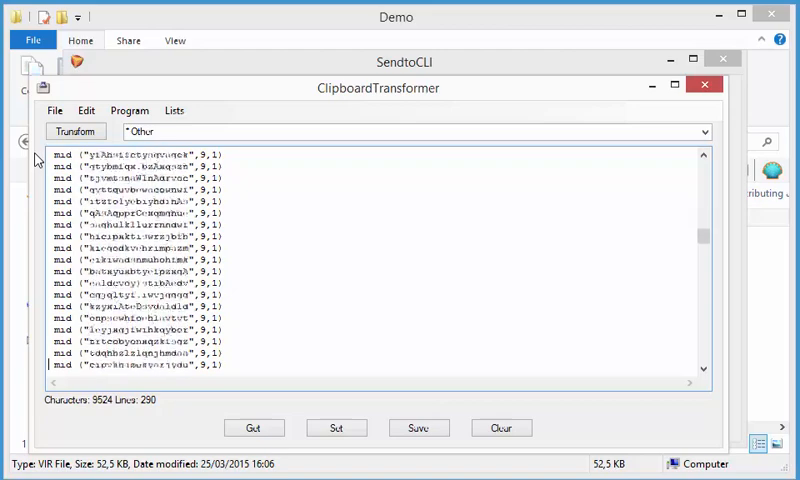
left_click(75, 131)
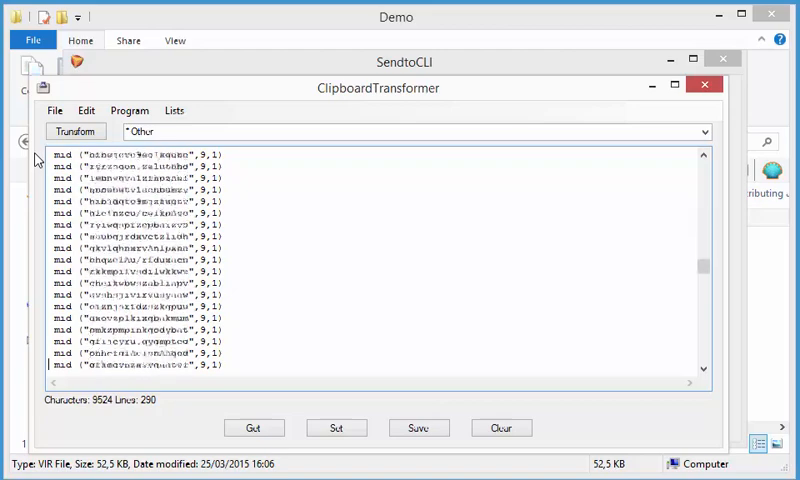
left_click(75, 131)
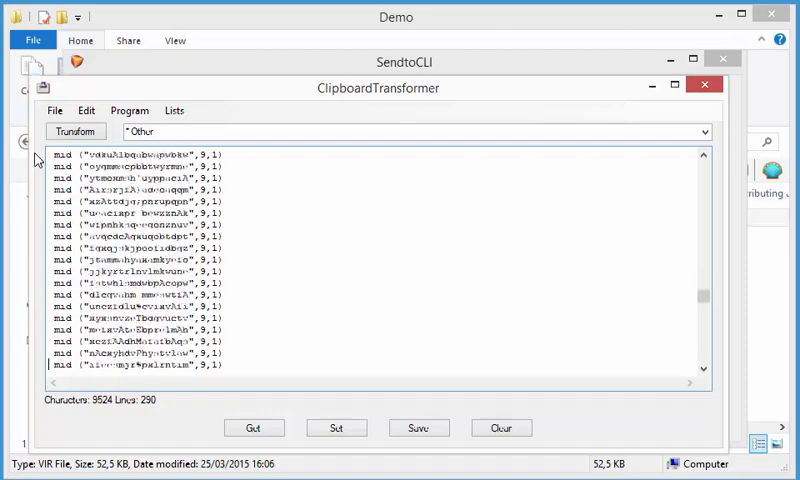
left_click(75, 131)
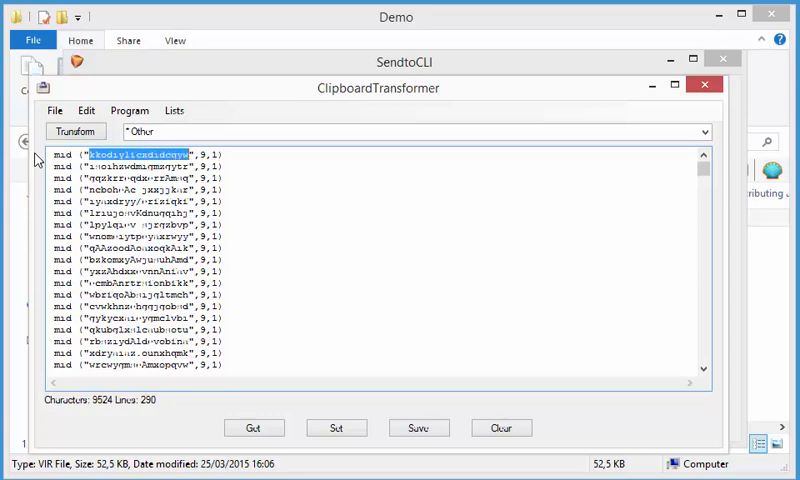
Apply Edit > Keep column to leave only the quoted strings.
left_click(87, 110)
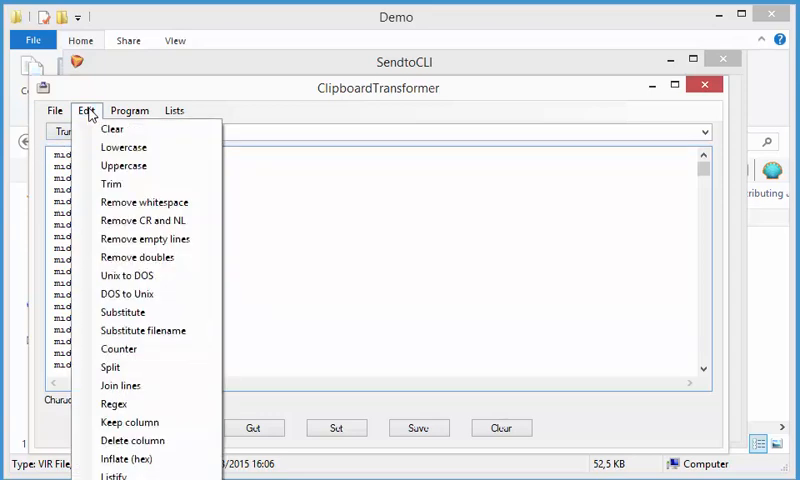
mouse_move(130, 422)
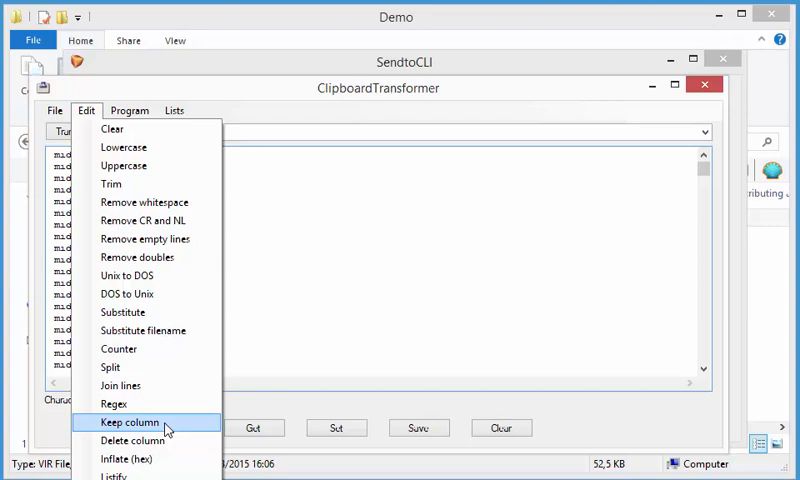
left_click(125, 423)
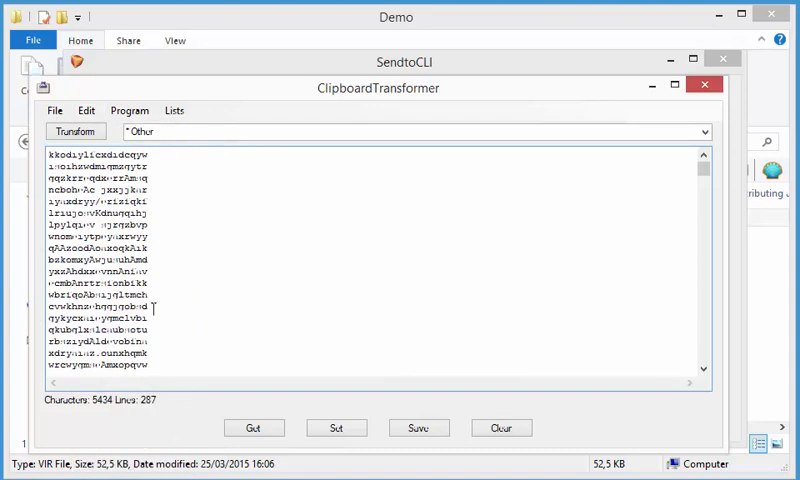
mouse_move(415, 365)
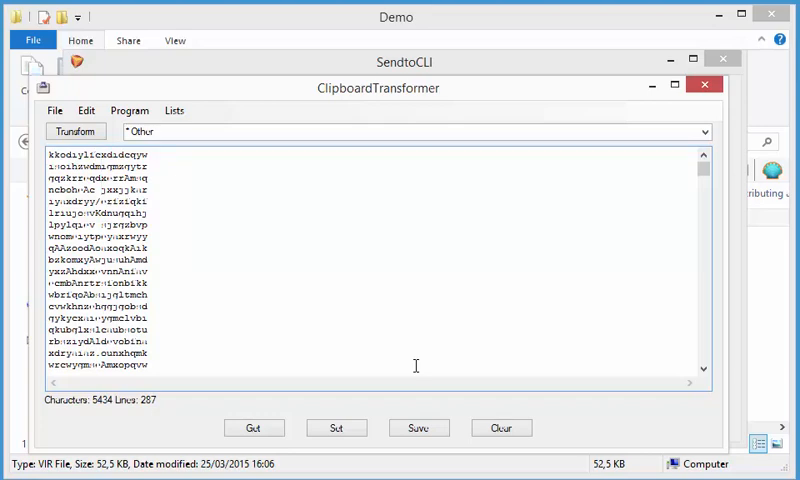
Keep only the ninth character of each line, revealing a vertical cmd /K powershell command.
double_click(97, 153)
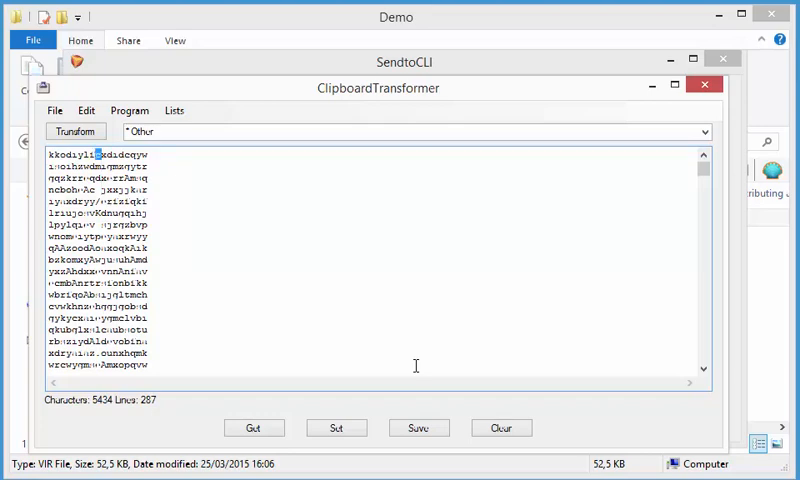
left_click(86, 110)
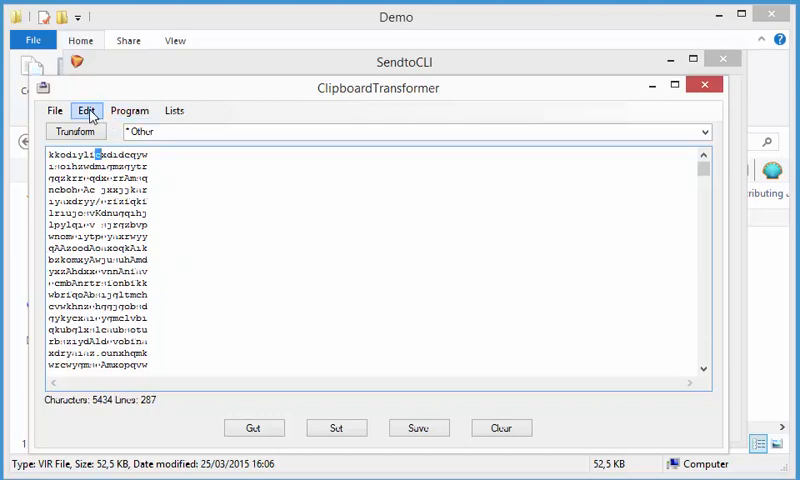
left_click(86, 110)
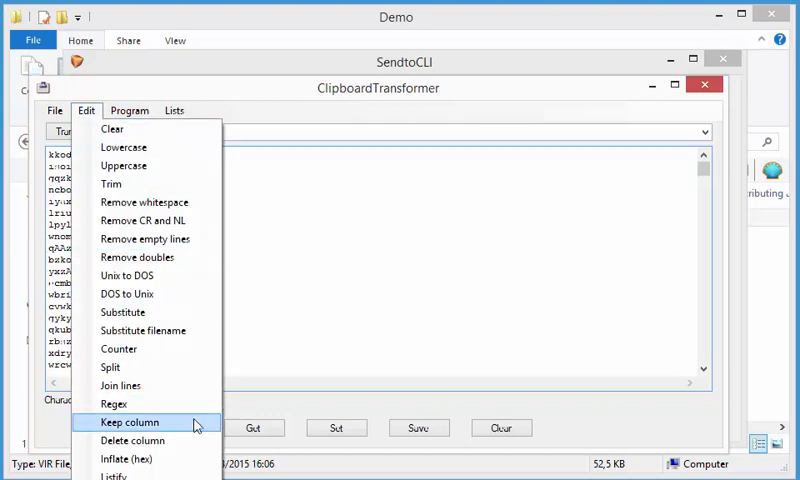
left_click(129, 421)
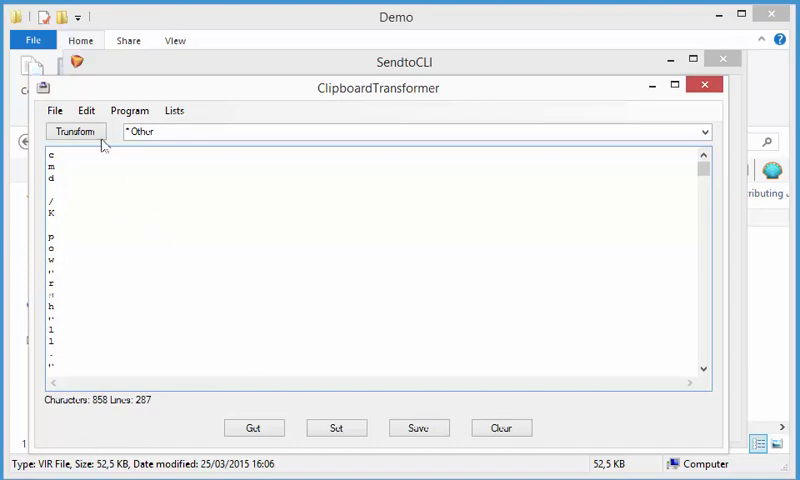
Join all lines with no separator, then select the TEMP file path.
left_click(86, 110)
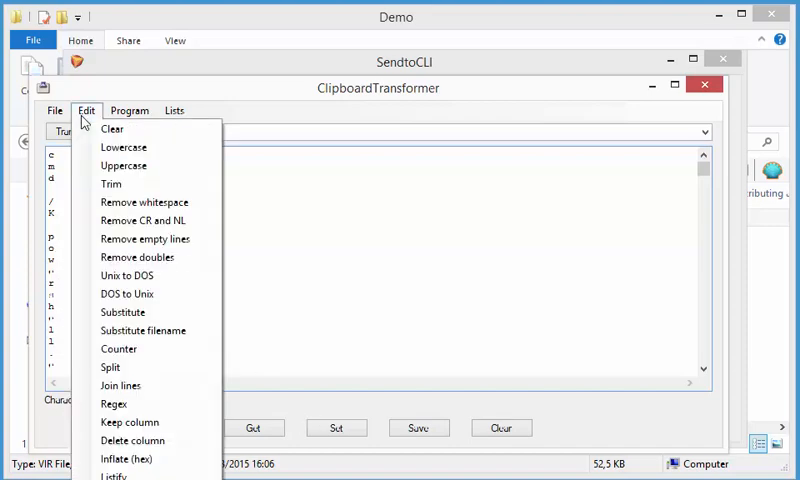
left_click(86, 110)
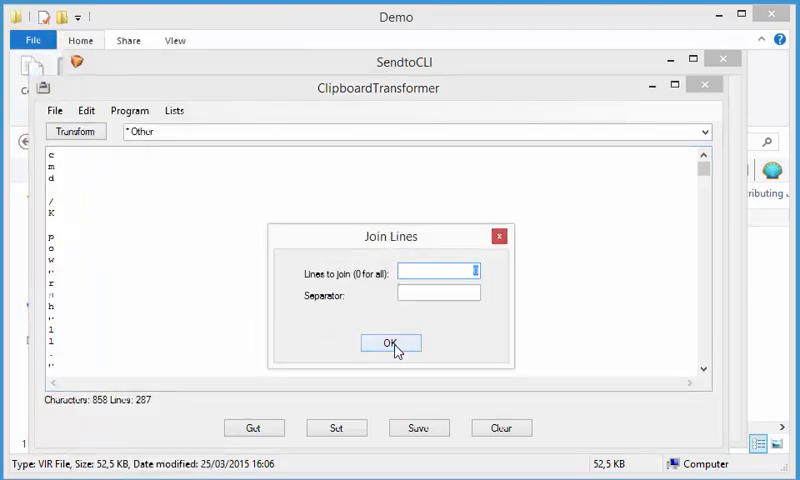
left_click(391, 343)
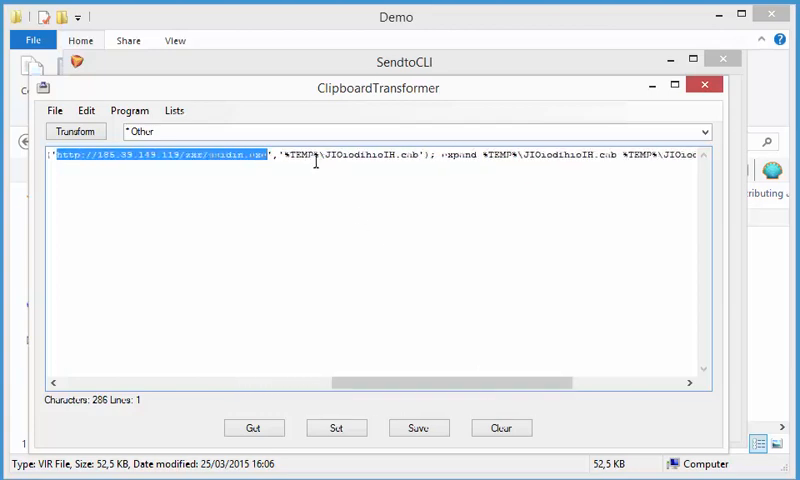
left_click_drag(287, 156, 398, 156)
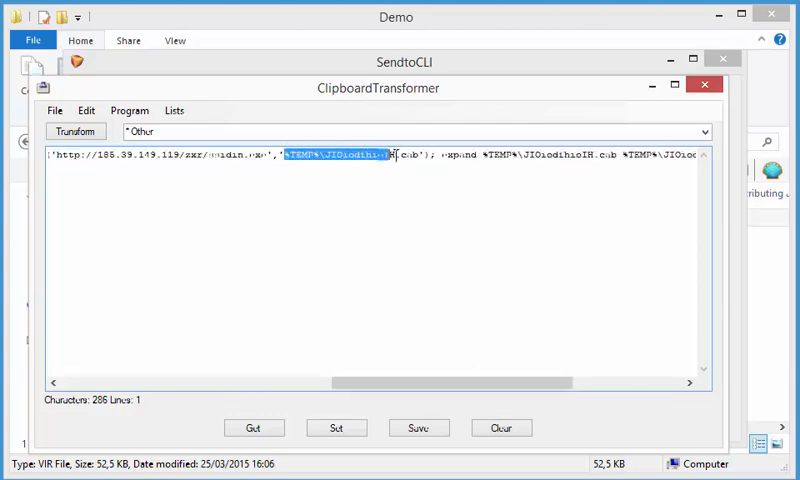